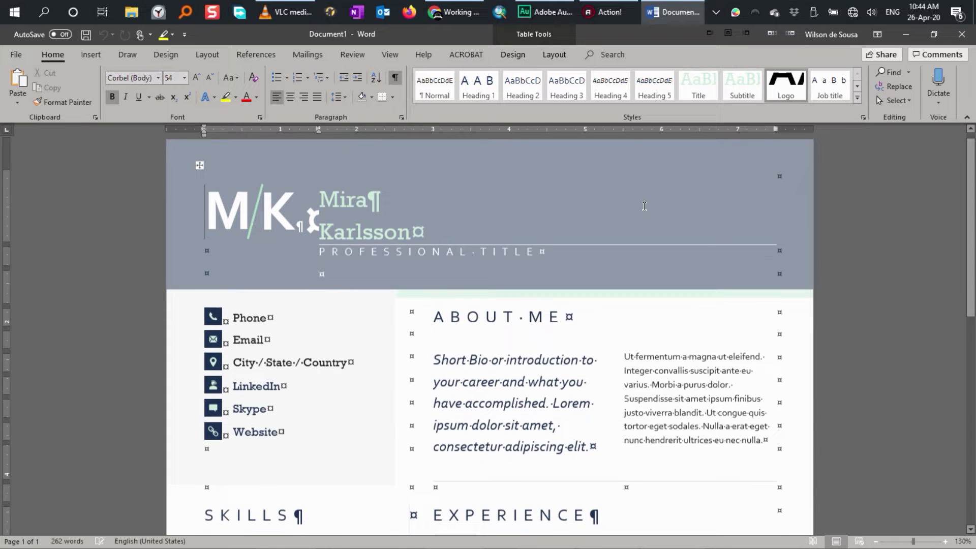
# Scroll down through the résumé document in Word
pyautogui.scroll(-3)
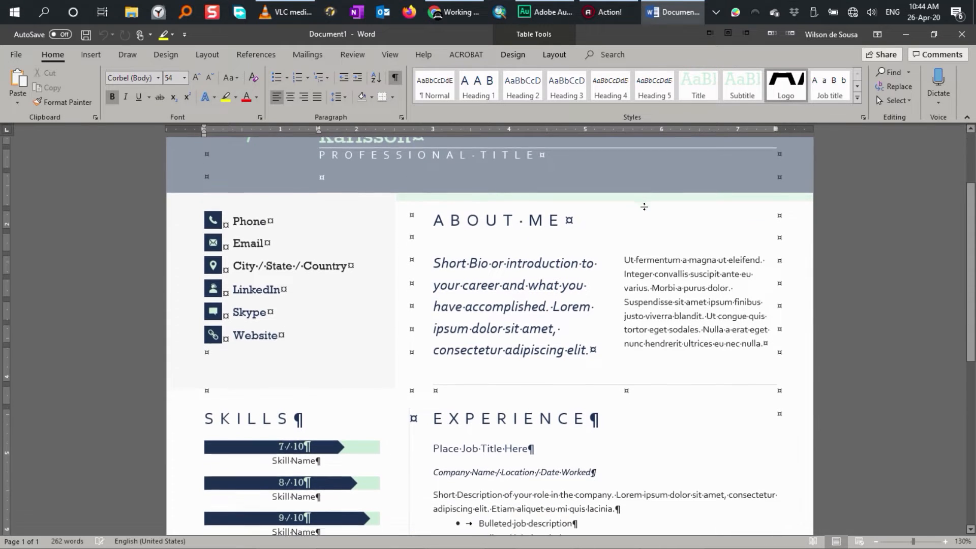
pyautogui.scroll(-3)
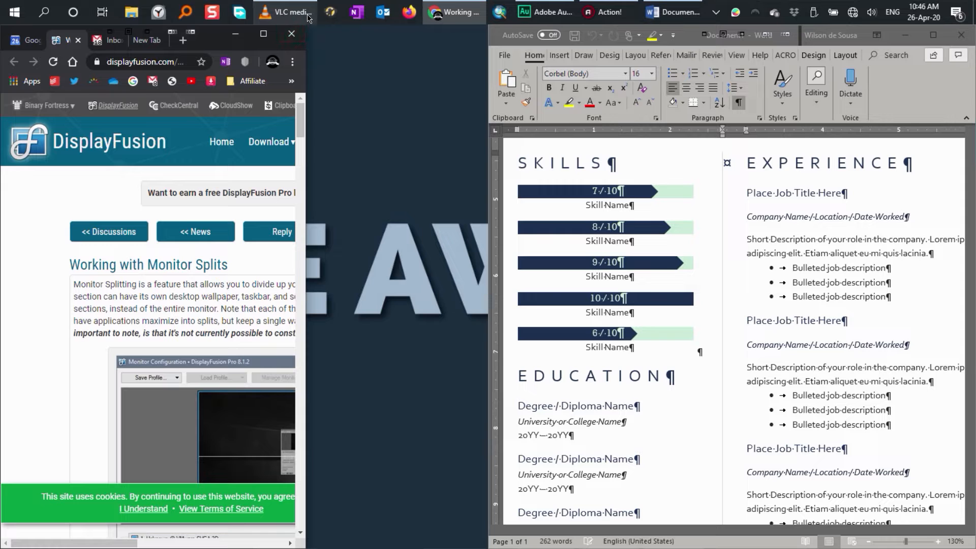
# Switch away from the browser and Word to another open program
pyautogui.click(535, 12)
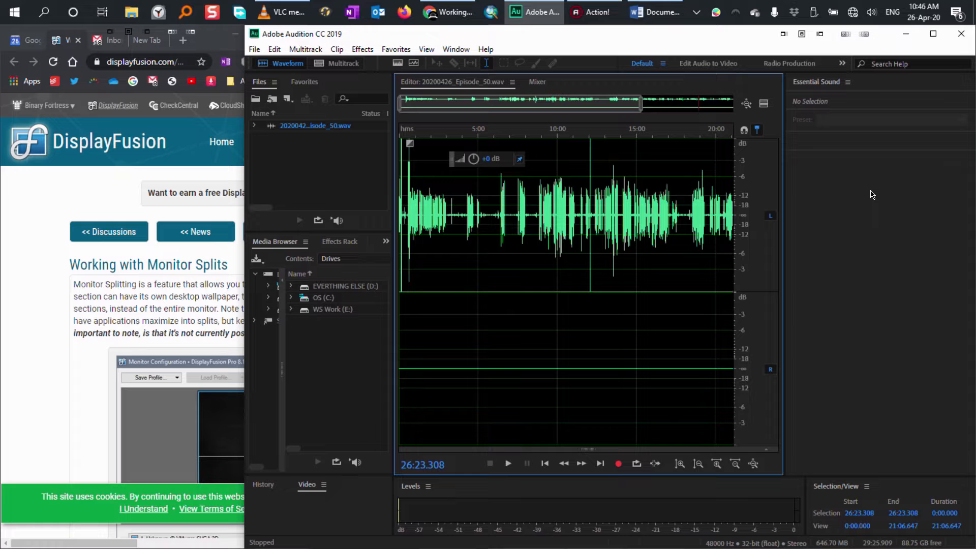
pyautogui.moveTo(869, 214)
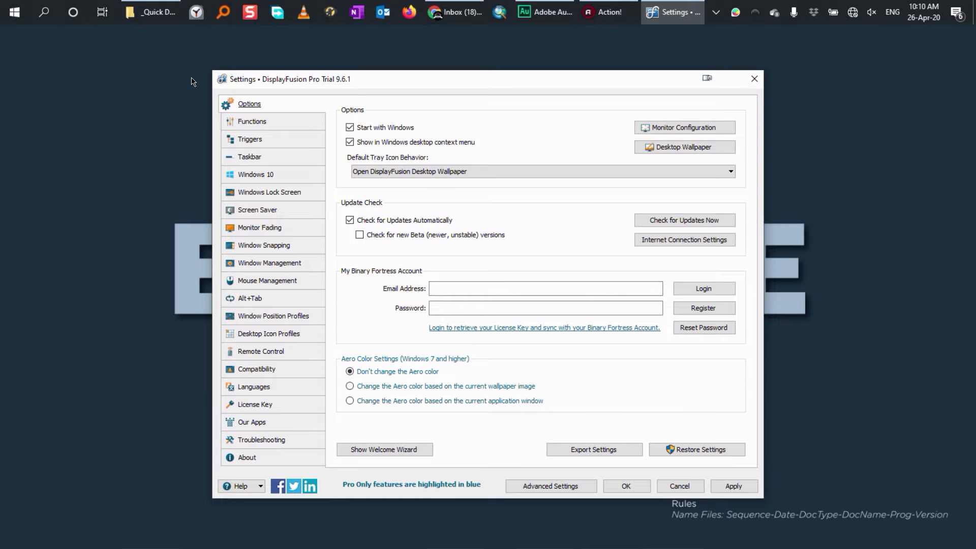
pyautogui.moveTo(265, 81)
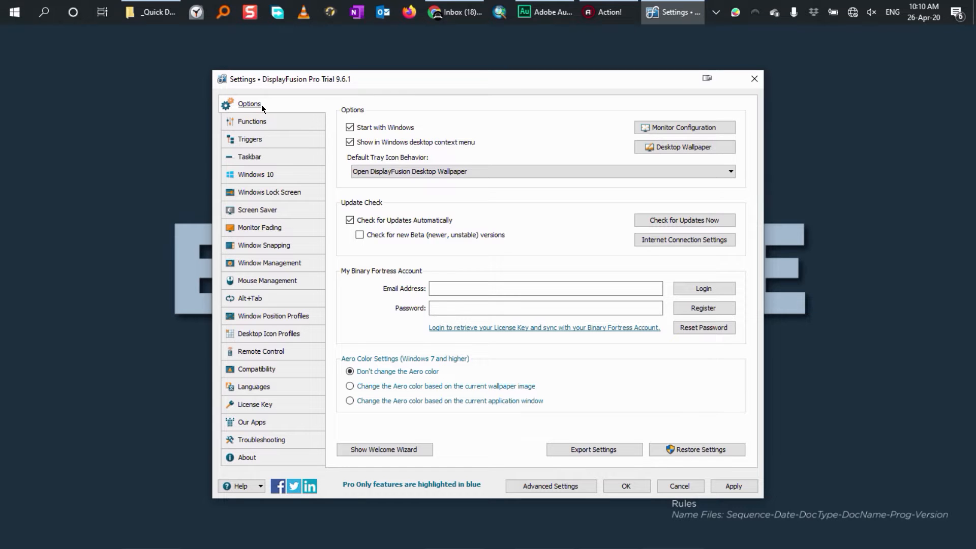
# Enable key combinations and inspect the Size and Move Window to Left Side of Monitor function
pyautogui.click(252, 121)
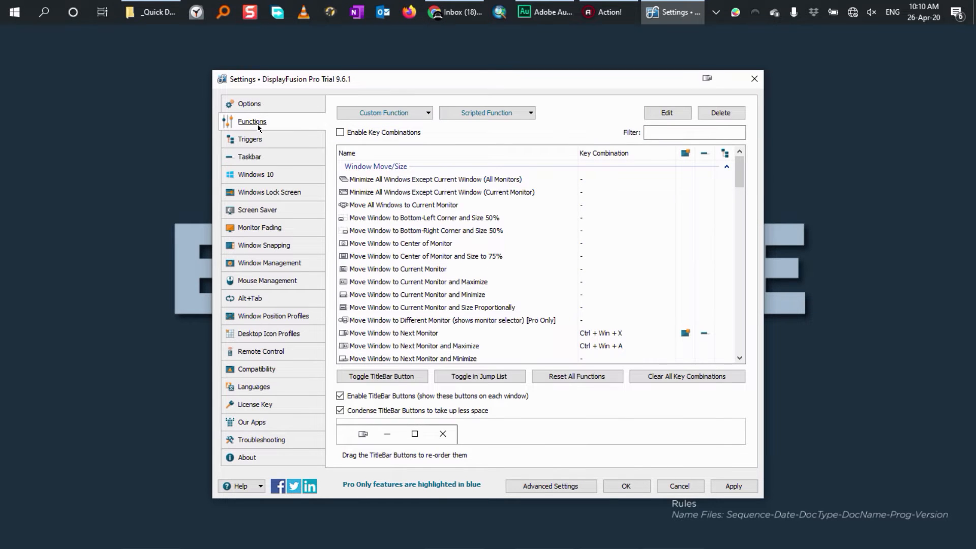
pyautogui.click(340, 132)
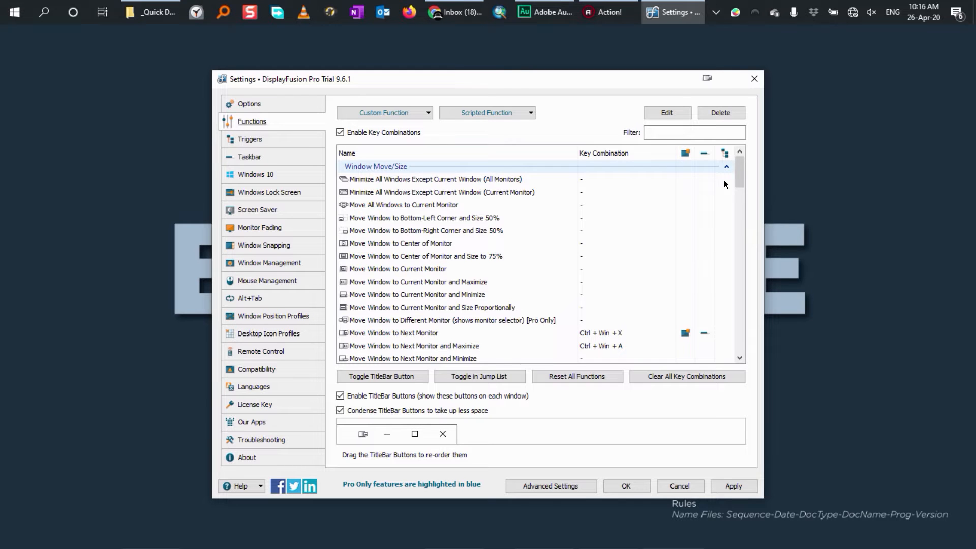
pyautogui.scroll(-3)
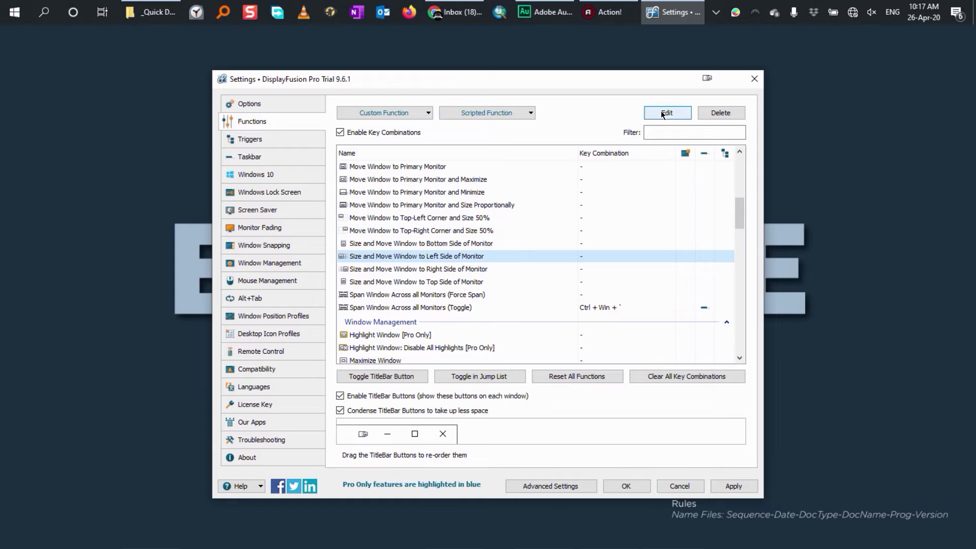
pyautogui.click(666, 113)
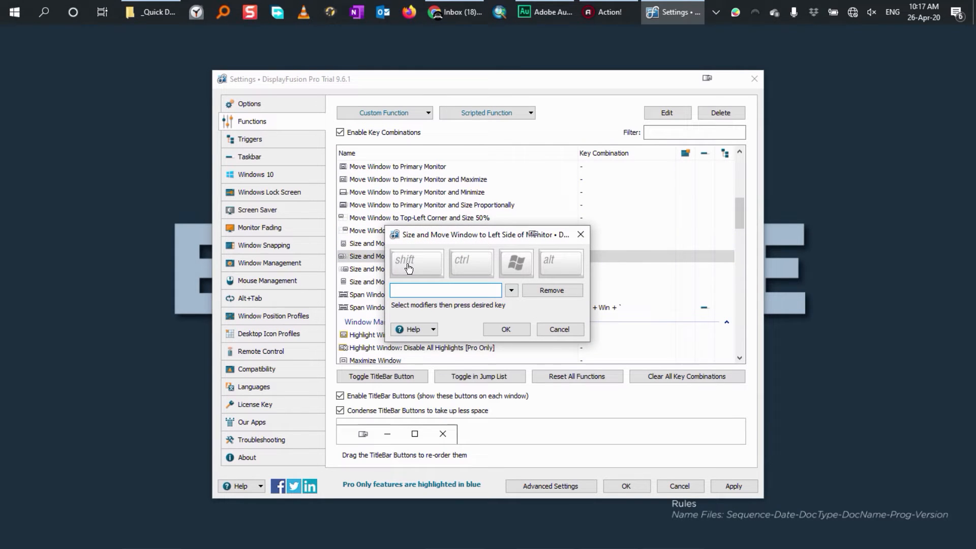
pyautogui.moveTo(420, 241)
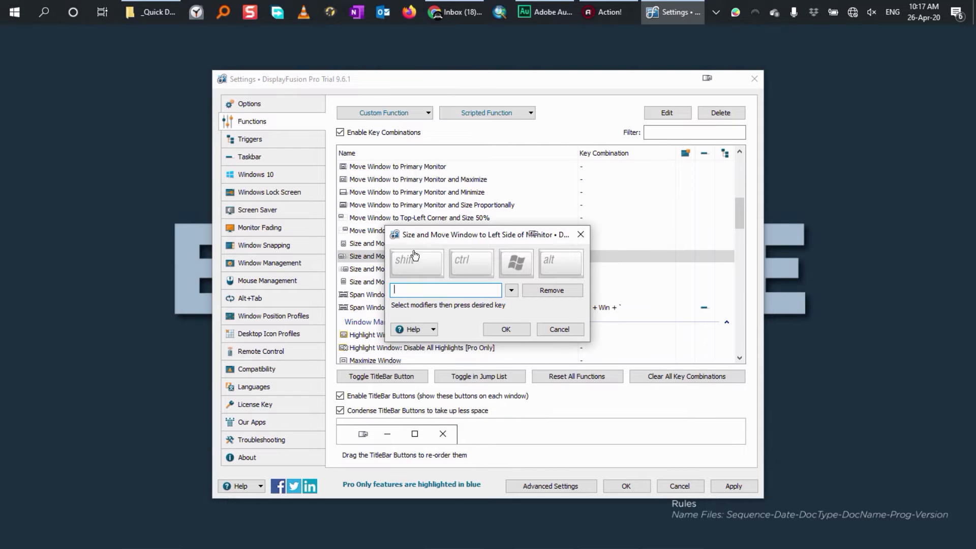
pyautogui.moveTo(445, 235)
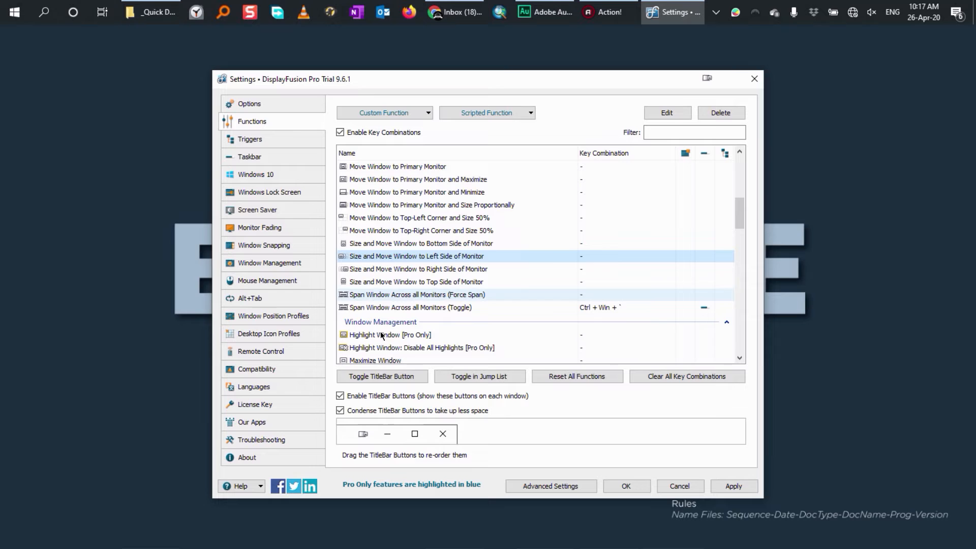
pyautogui.click(381, 376)
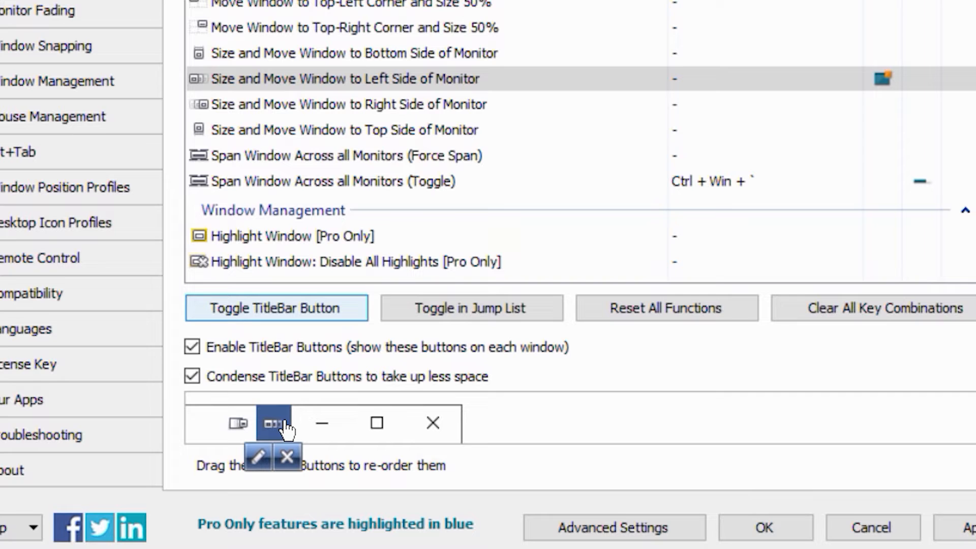
pyautogui.moveTo(284, 429)
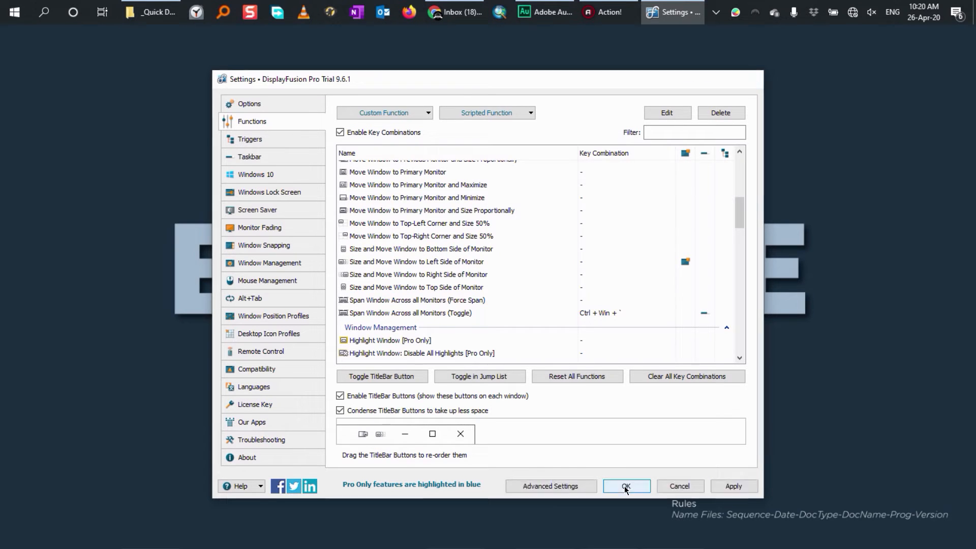
# Confirm the settings so the new left-side title-bar button is kept
pyautogui.click(625, 486)
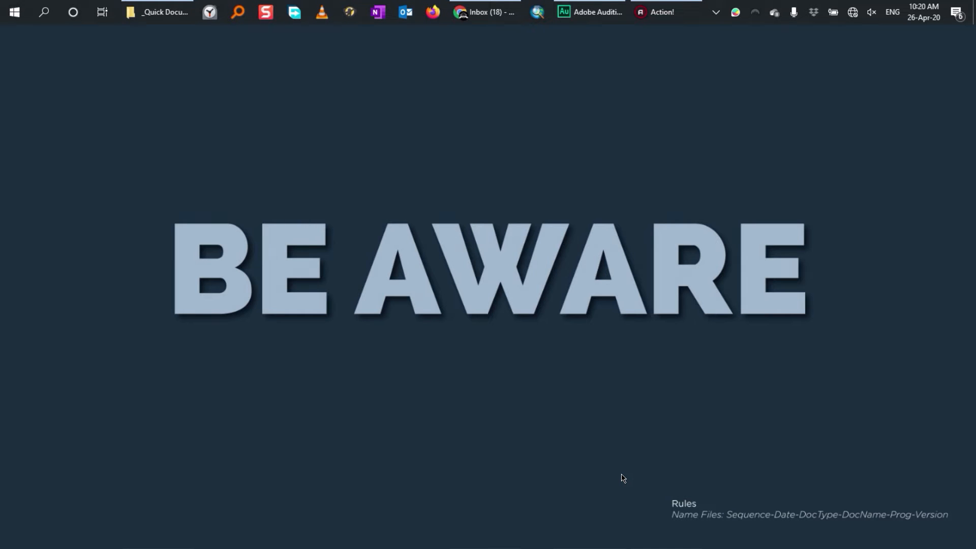
pyautogui.moveTo(340, 165)
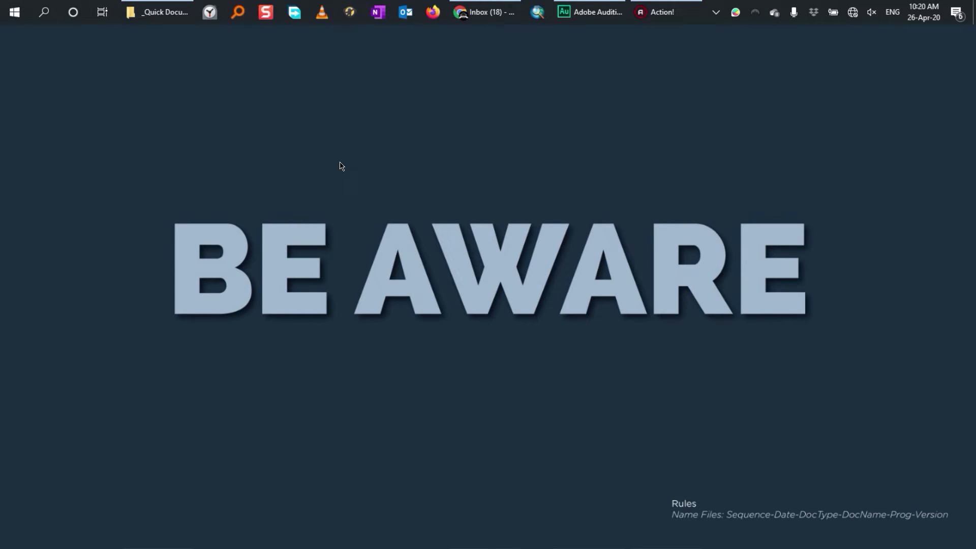
# Snap VLC to the left half with the new title-bar button, then return to DisplayFusion settings
pyautogui.click(321, 12)
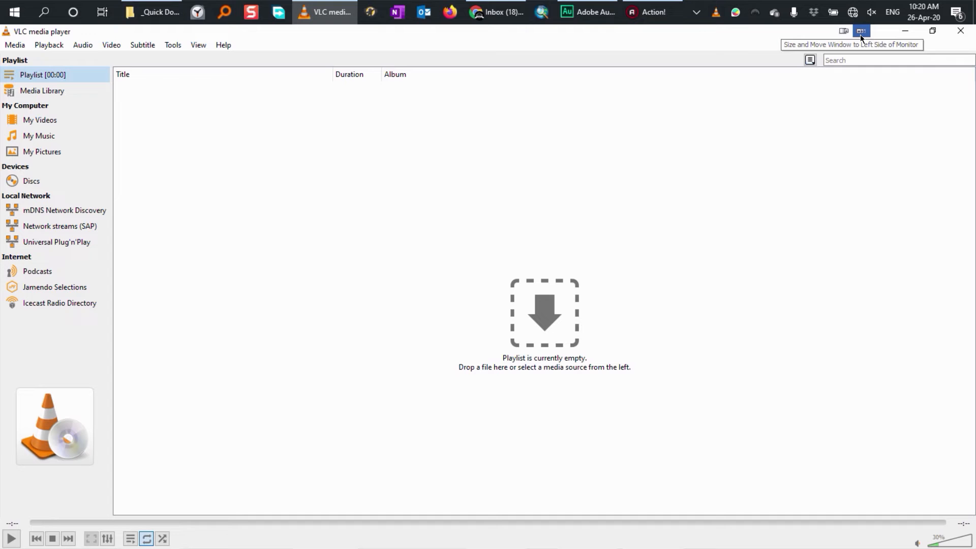
pyautogui.click(861, 31)
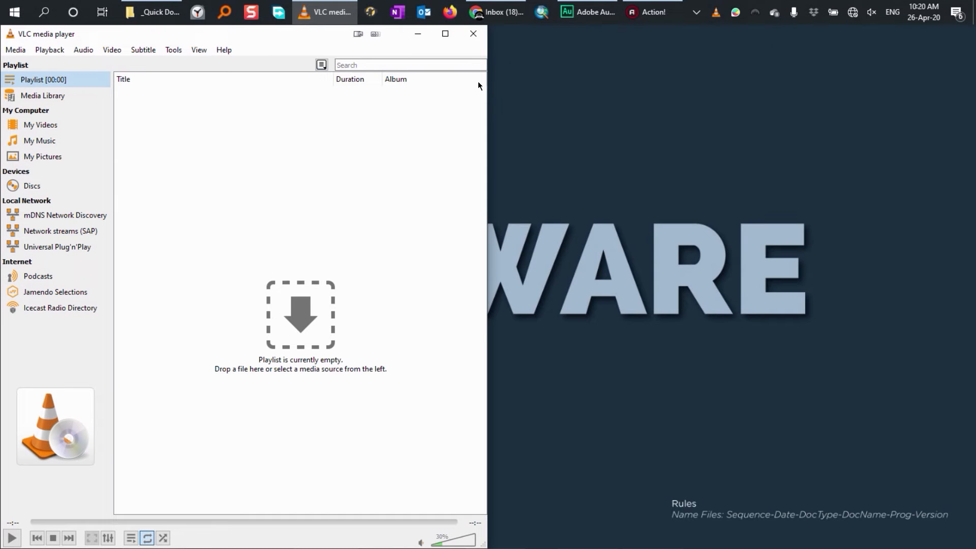
pyautogui.moveTo(445, 33)
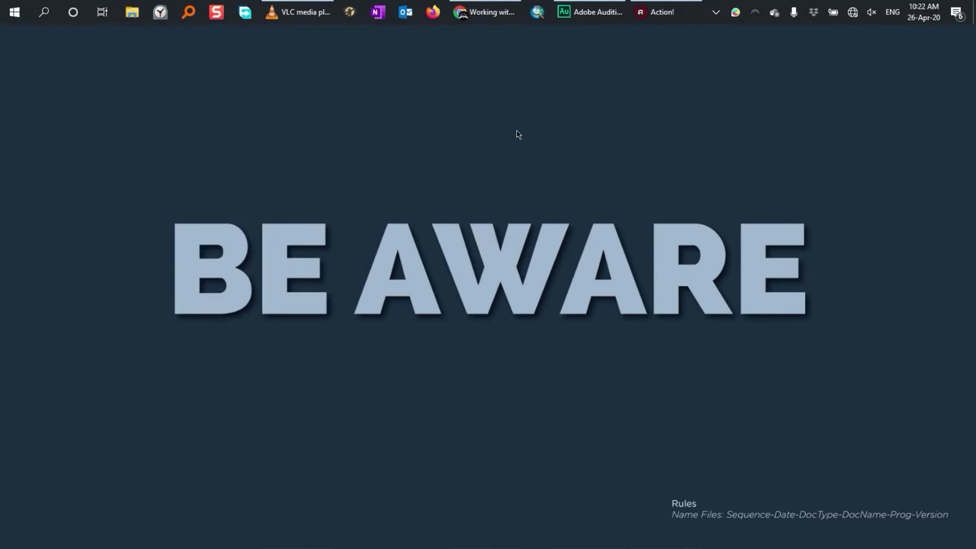
pyautogui.click(588, 12)
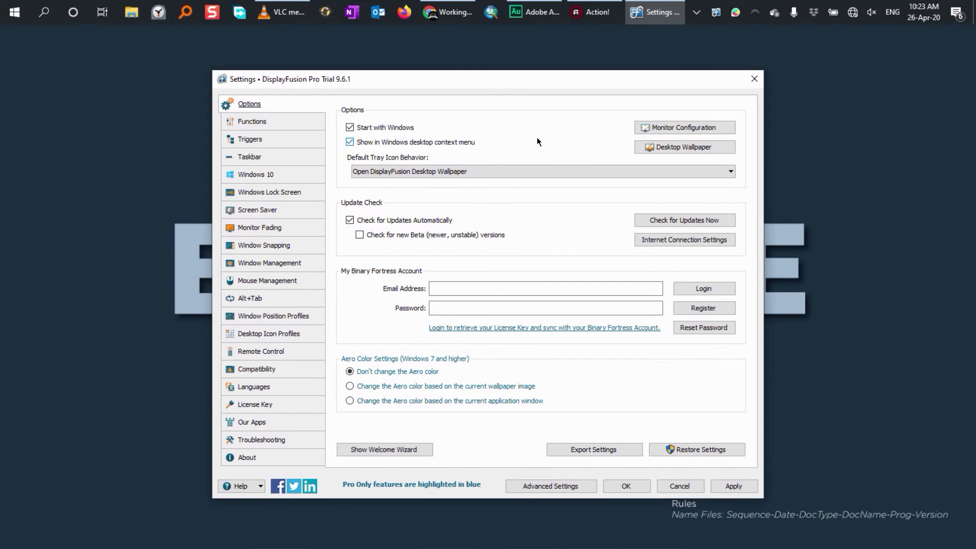
# Begin adding a new custom function from the Functions list
pyautogui.click(252, 121)
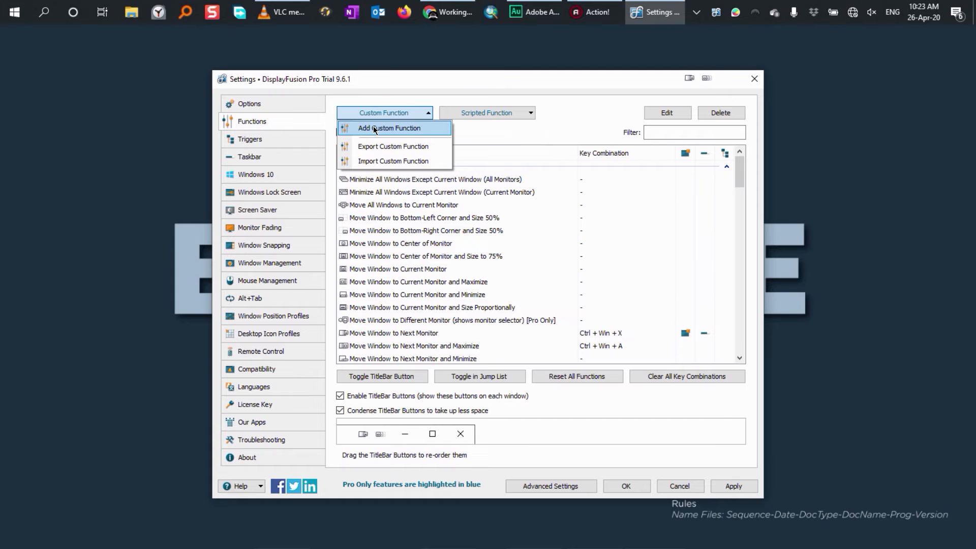
pyautogui.click(387, 128)
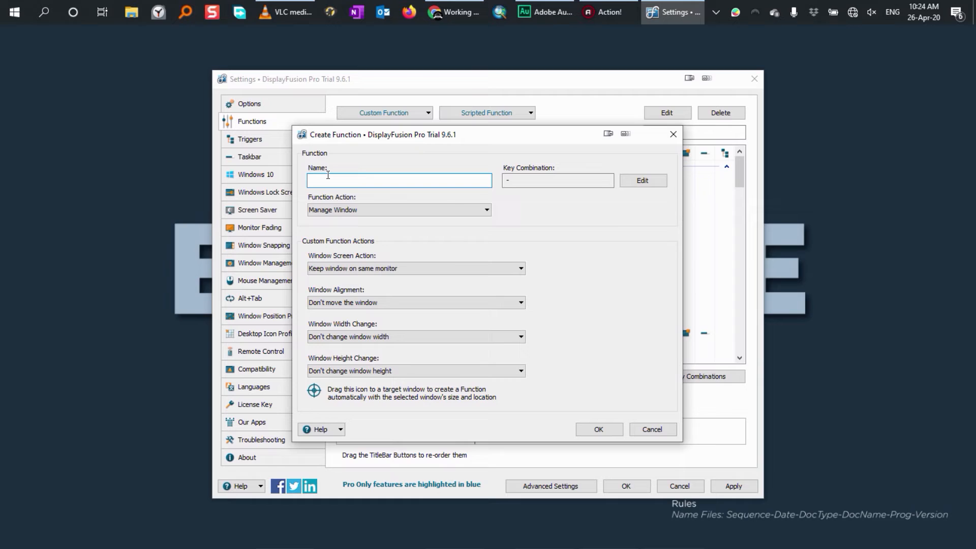
# Name the function 'Split 25%' and align the window to the top-left corner
pyautogui.write('Split 25')
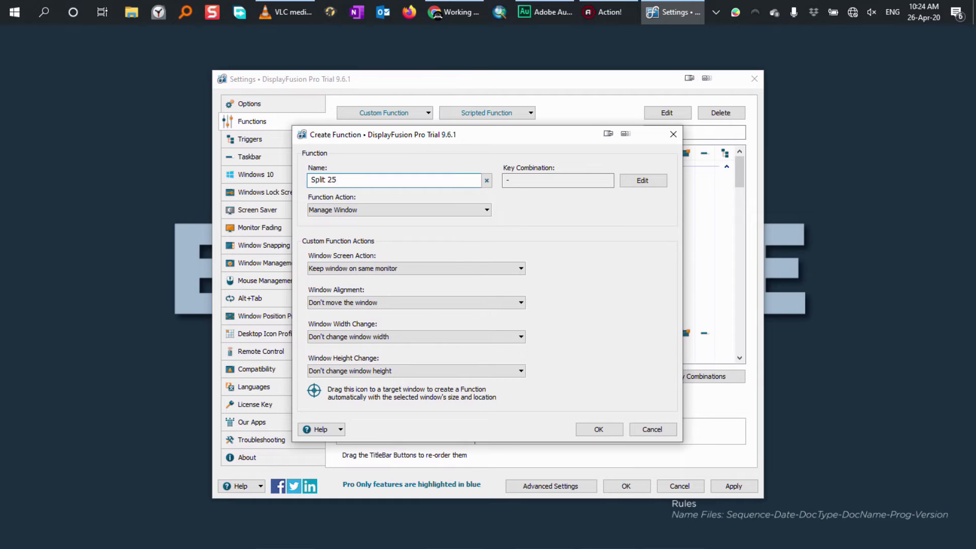
pyautogui.write('%')
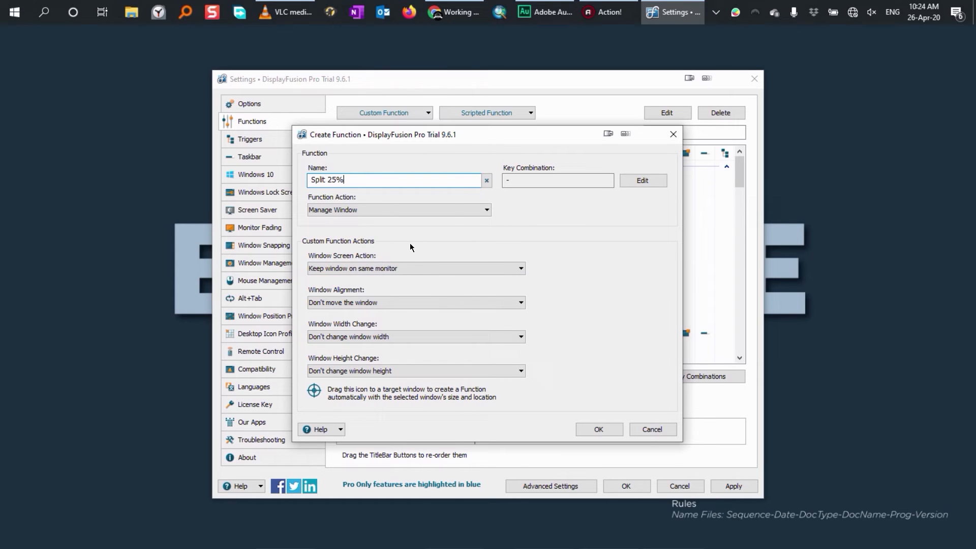
pyautogui.moveTo(436, 258)
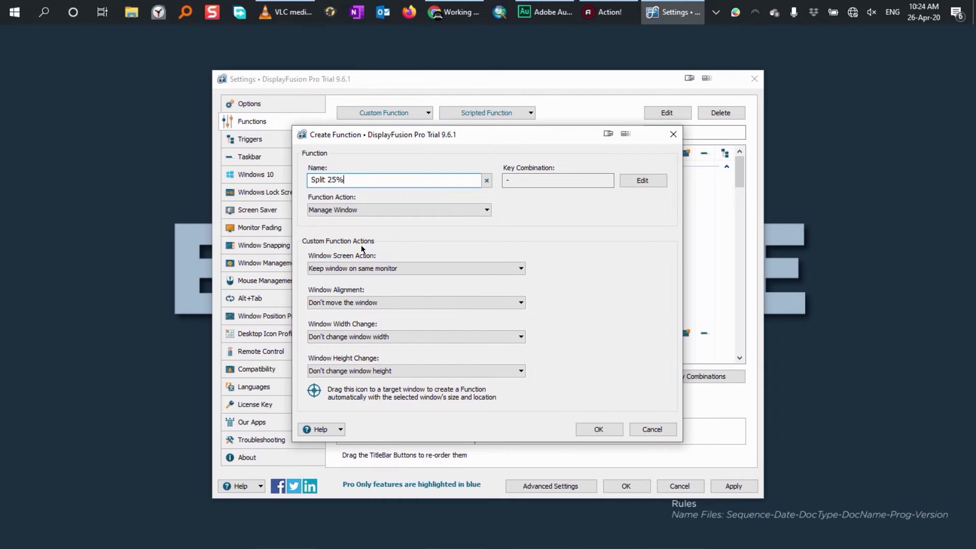
pyautogui.click(415, 303)
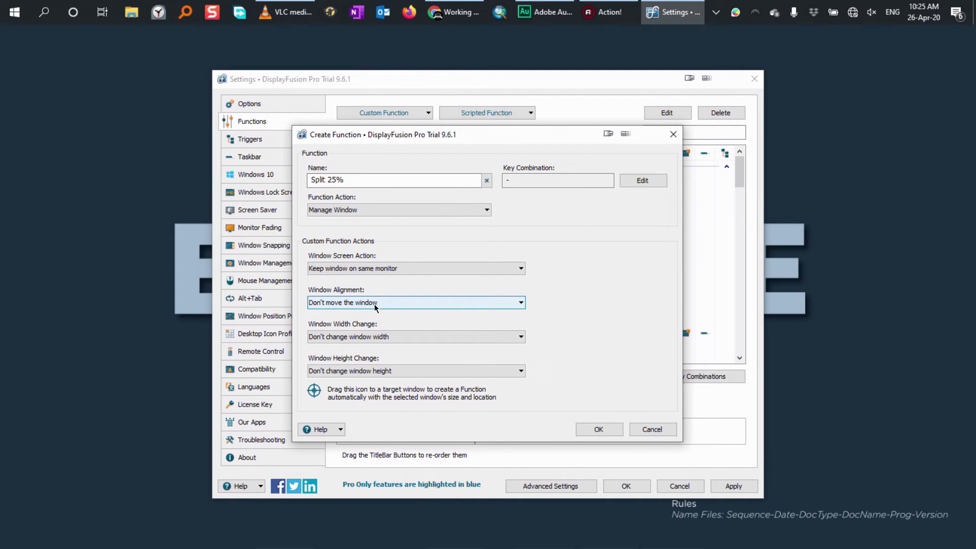
pyautogui.moveTo(414, 304)
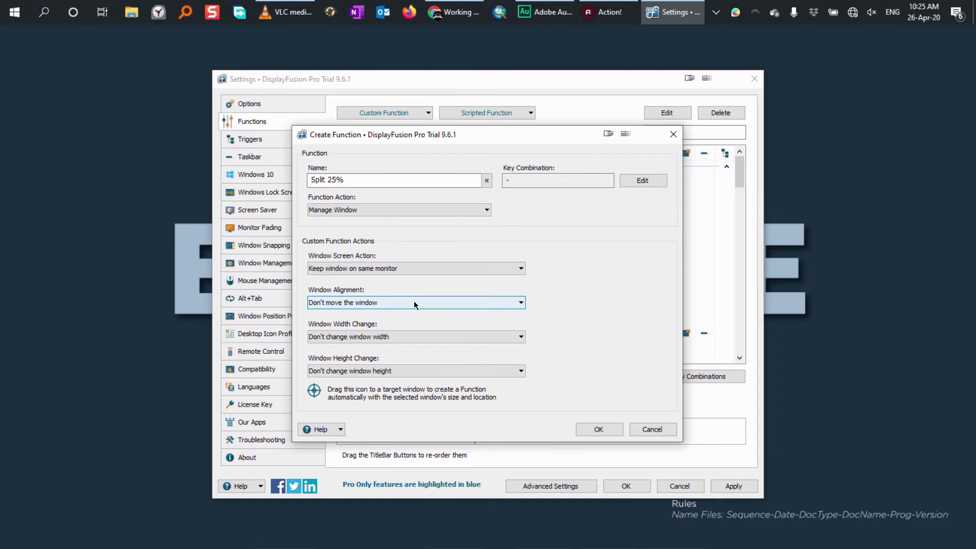
pyautogui.click(414, 303)
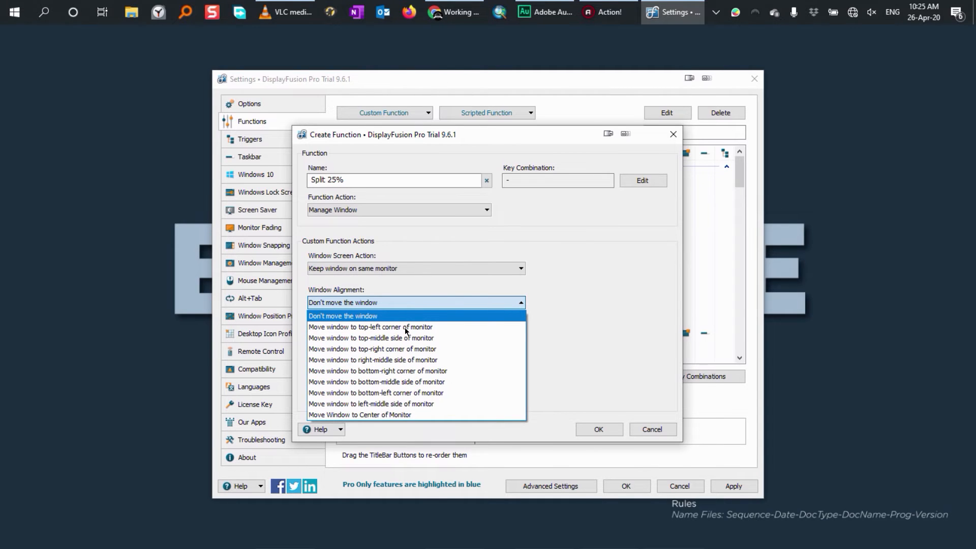
pyautogui.click(369, 326)
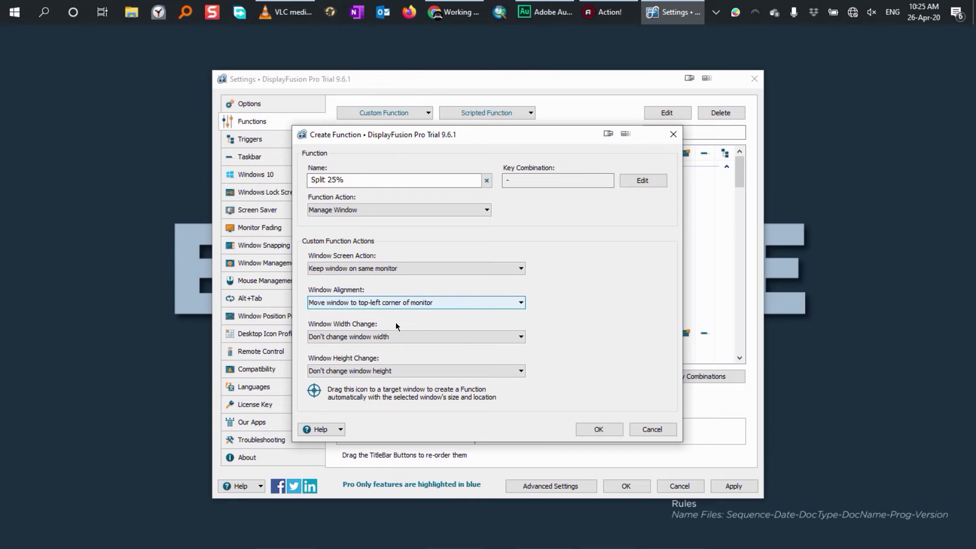
pyautogui.moveTo(318, 328)
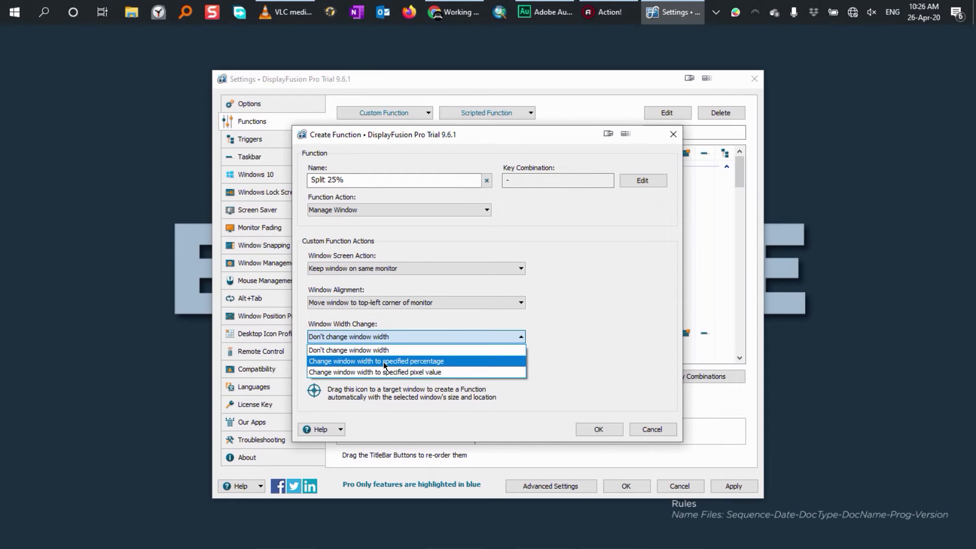
# Set width to 25% and height to 100% by percentage, and save the function
pyautogui.click(375, 361)
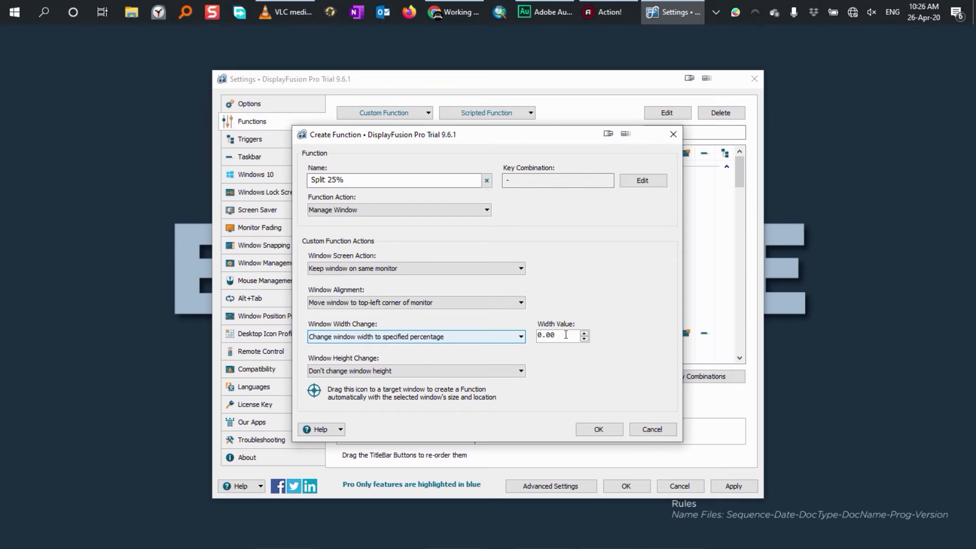
pyautogui.tripleClick(553, 335)
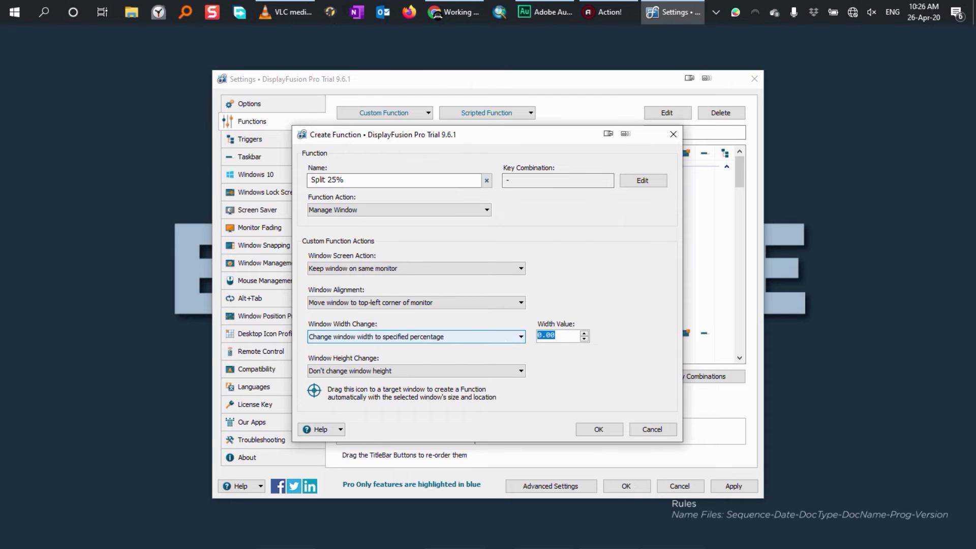
pyautogui.write('25')
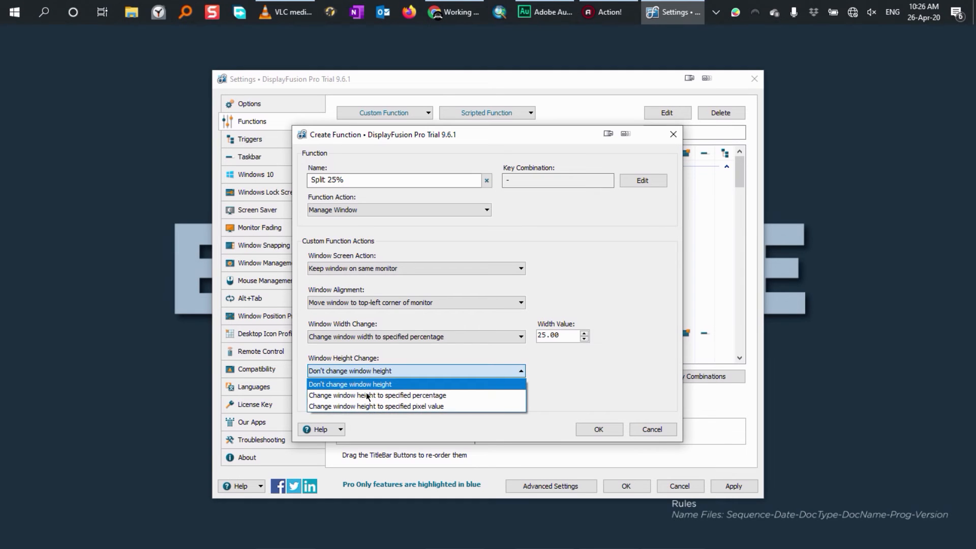
pyautogui.click(377, 395)
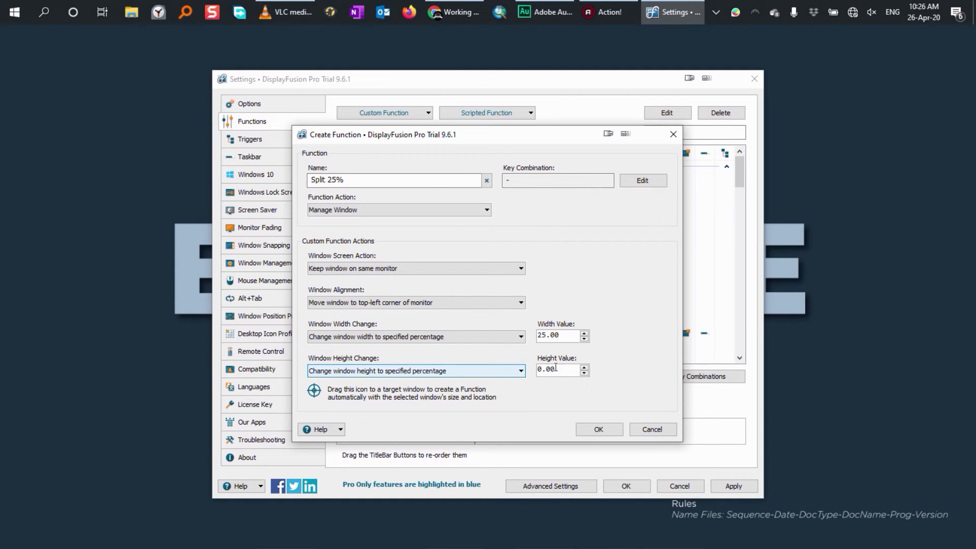
pyautogui.tripleClick(557, 369)
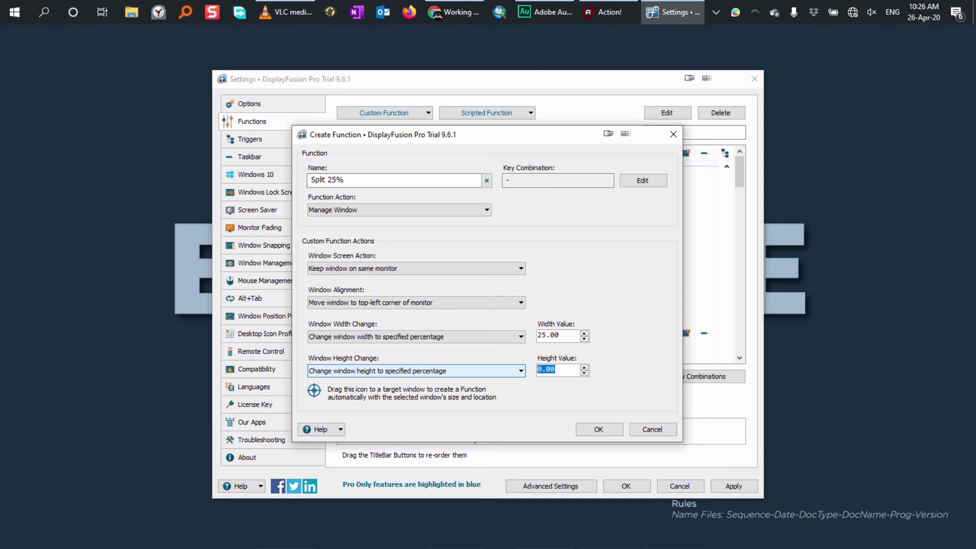
pyautogui.write('100')
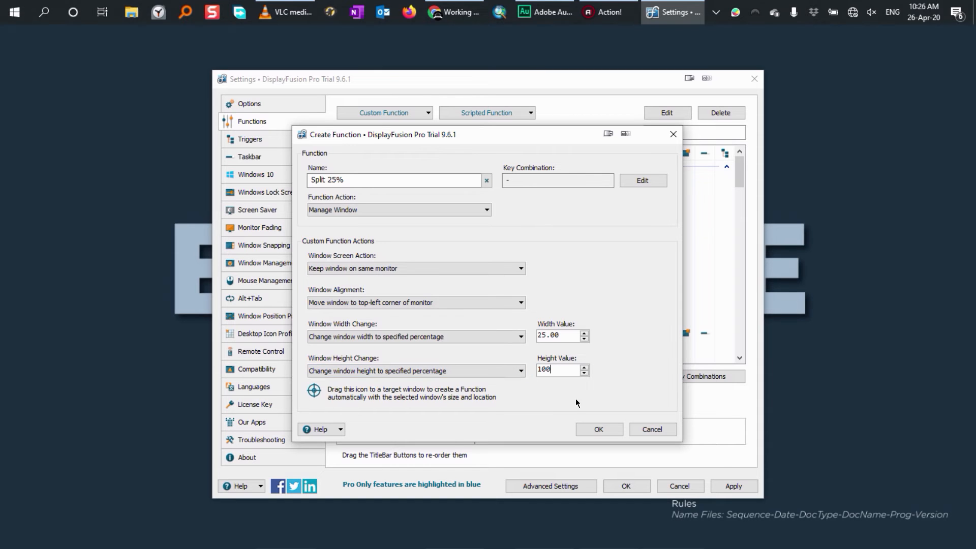
pyautogui.click(596, 429)
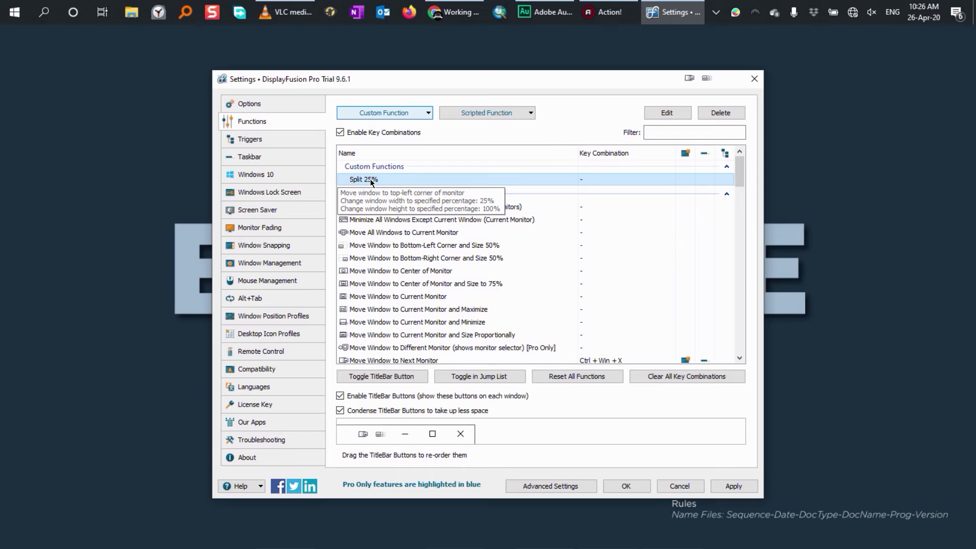
pyautogui.moveTo(401, 182)
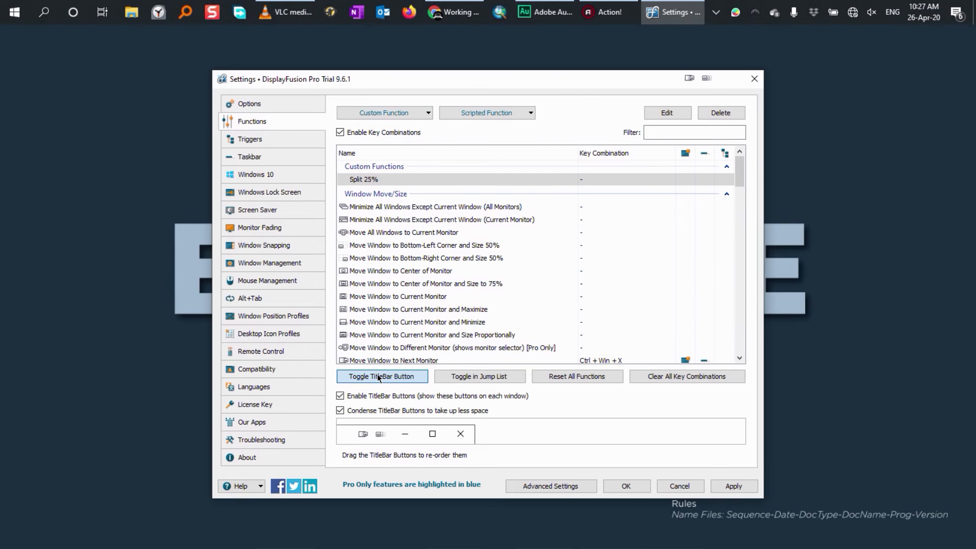
# Add a title-bar button for Split 25% using the Windows Aero Previous Monitor Proportional image
pyautogui.click(381, 376)
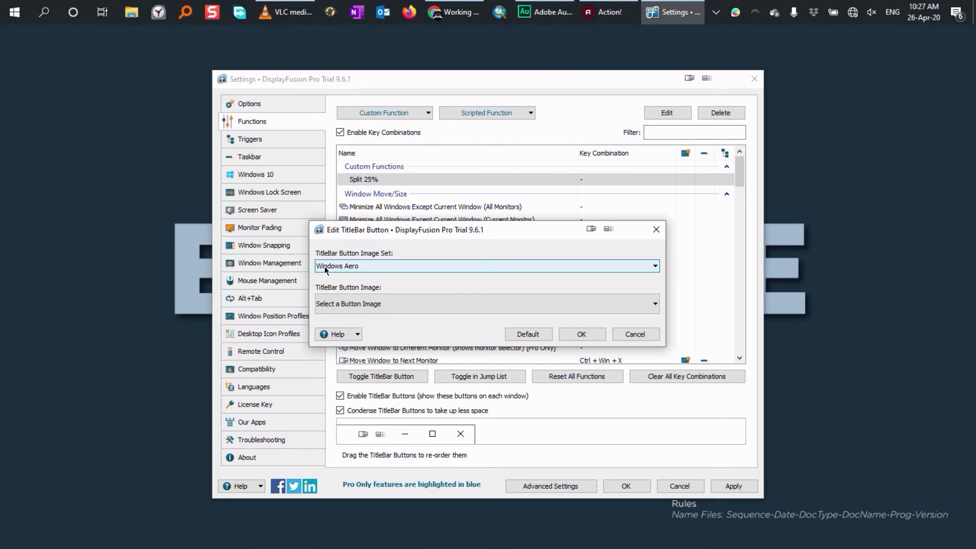
pyautogui.moveTo(383, 305)
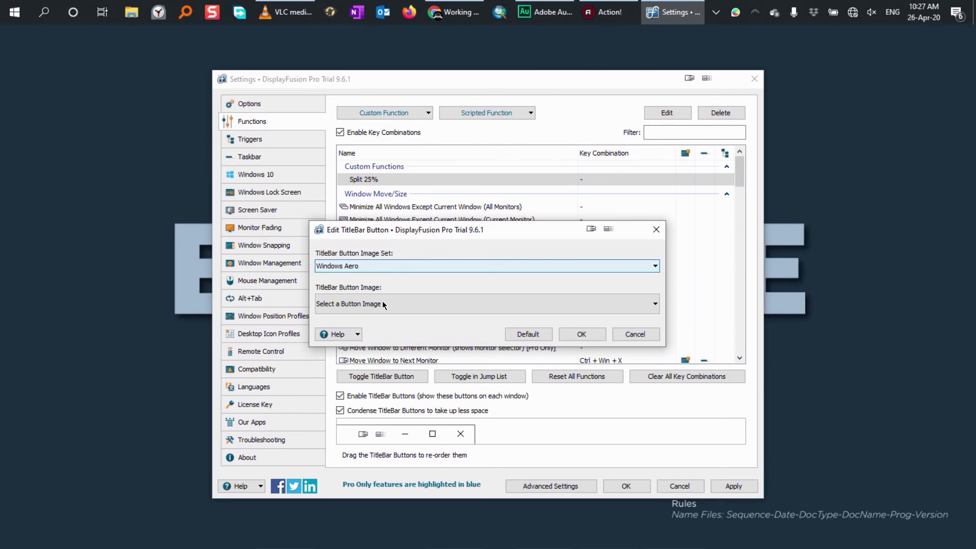
pyautogui.click(487, 304)
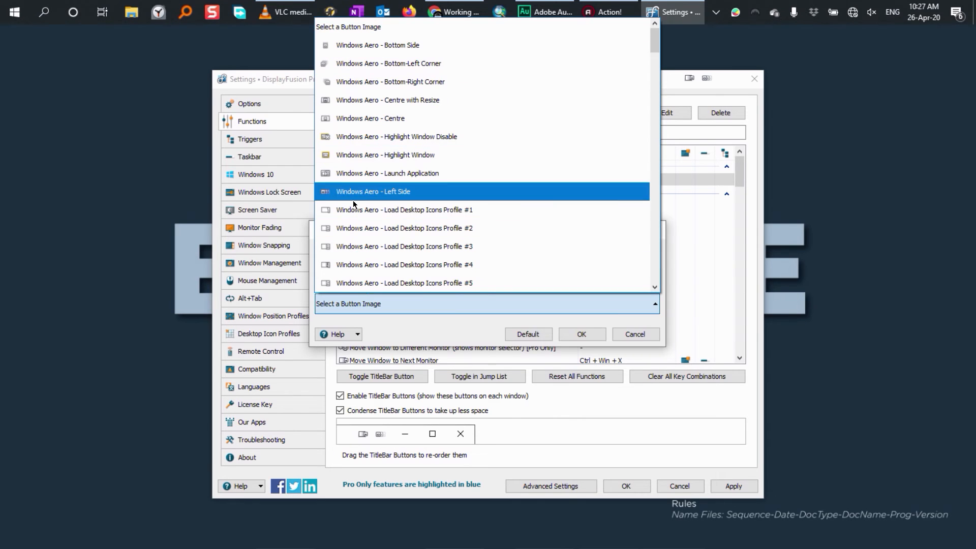
pyautogui.scroll(-3)
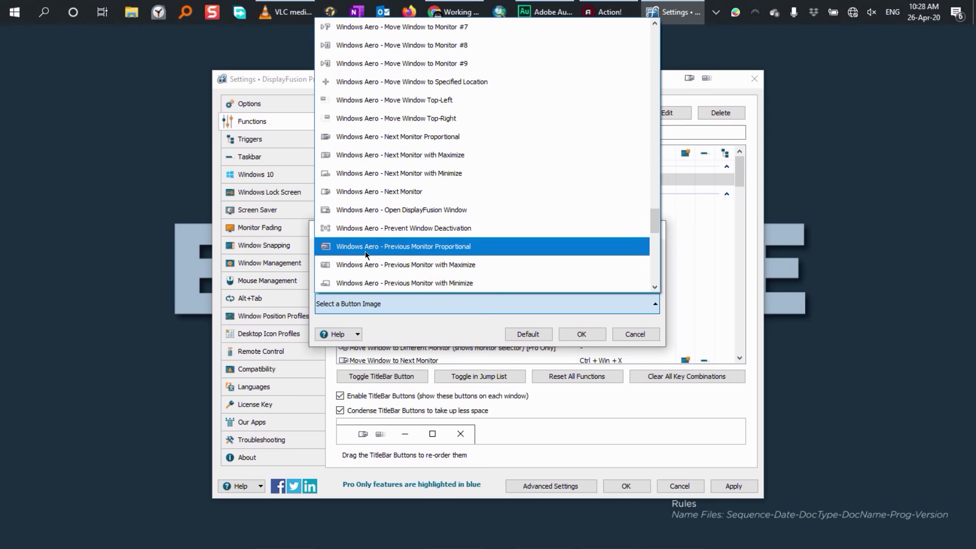
pyautogui.moveTo(363, 252)
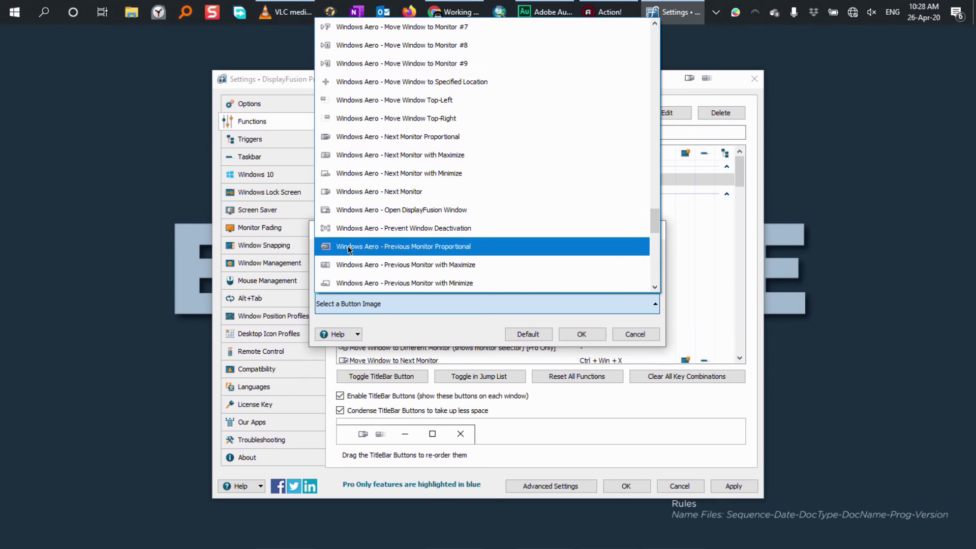
pyautogui.click(402, 246)
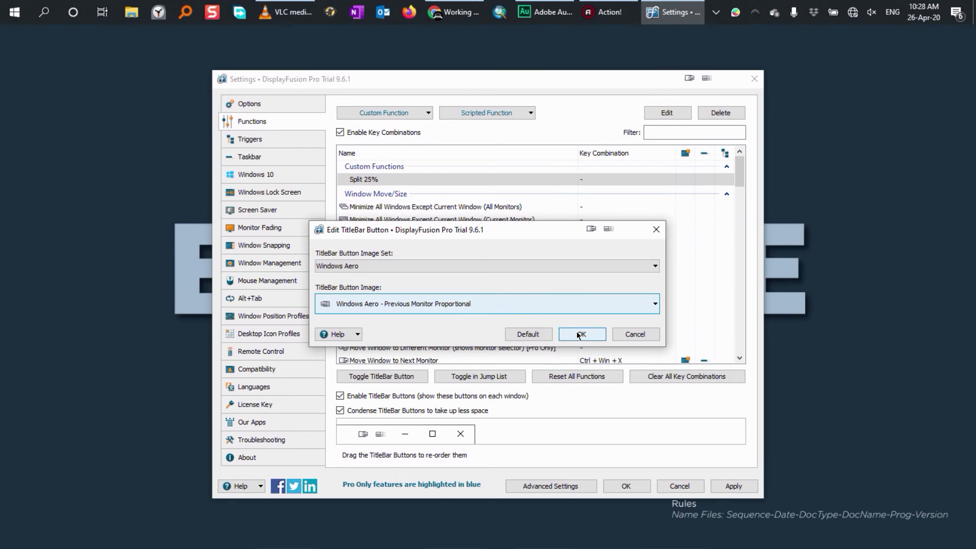
pyautogui.click(580, 334)
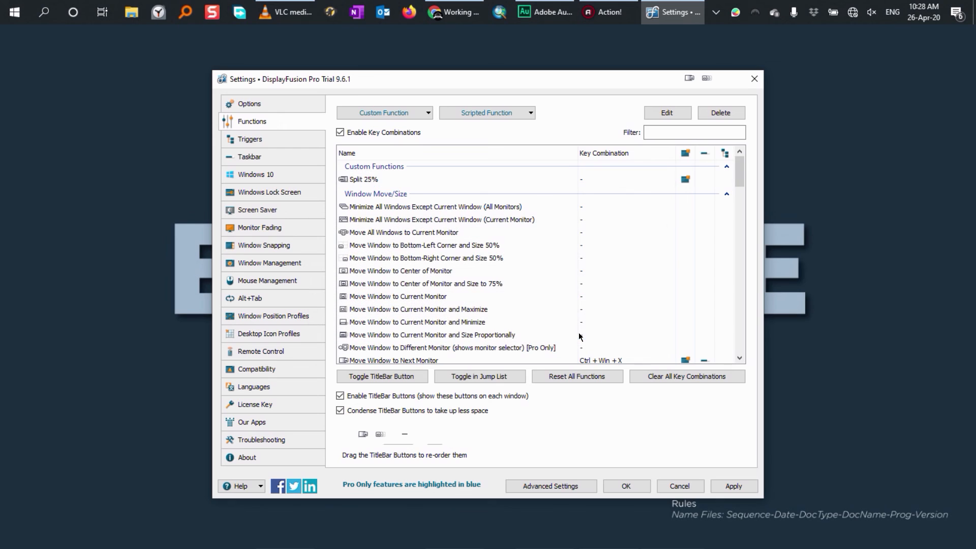
# Move the Split 25% button to the front of the title-bar buttons and save the settings
pyautogui.click(381, 376)
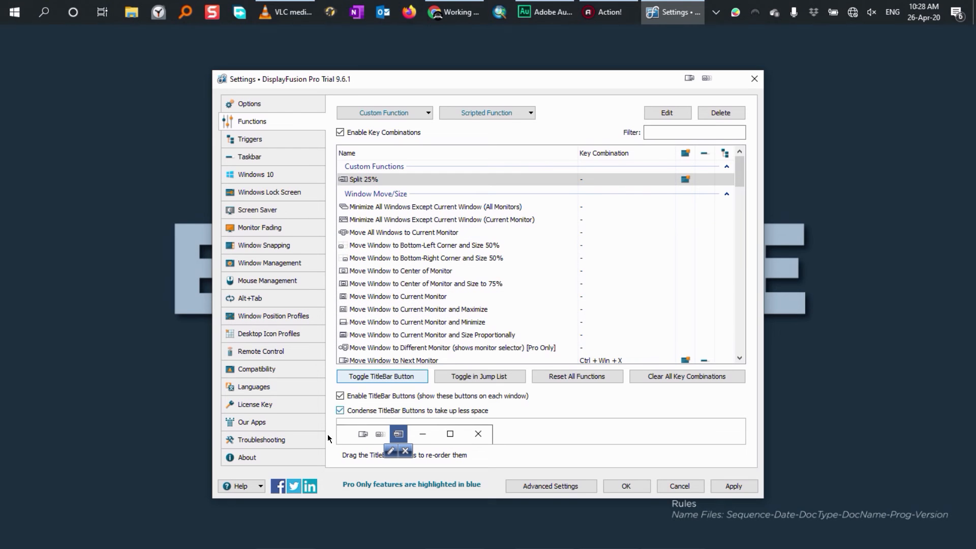
pyautogui.moveTo(398, 434)
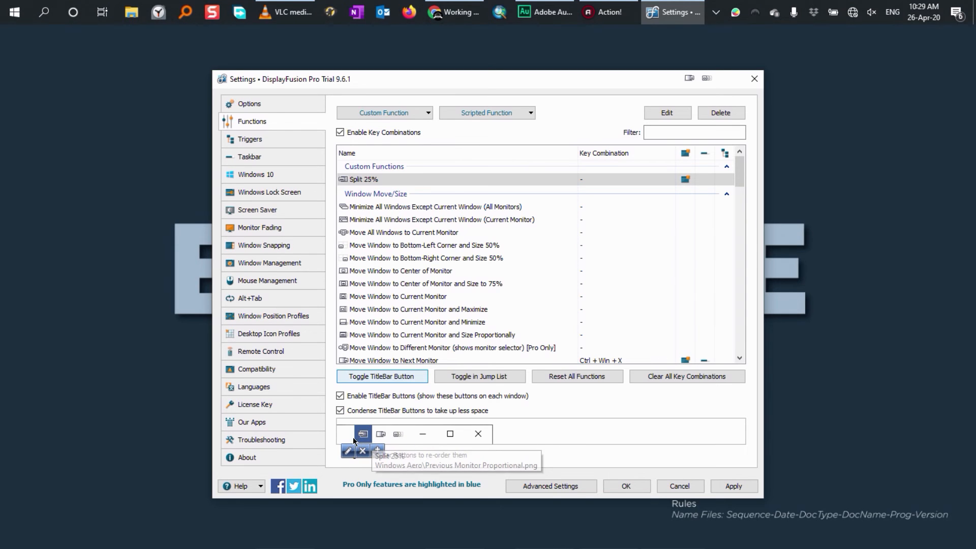
pyautogui.click(732, 486)
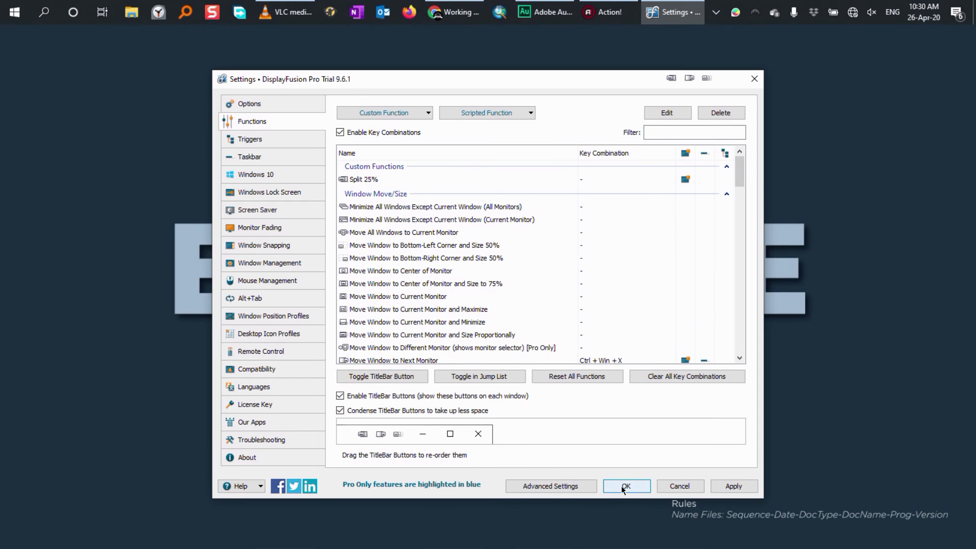
pyautogui.click(625, 486)
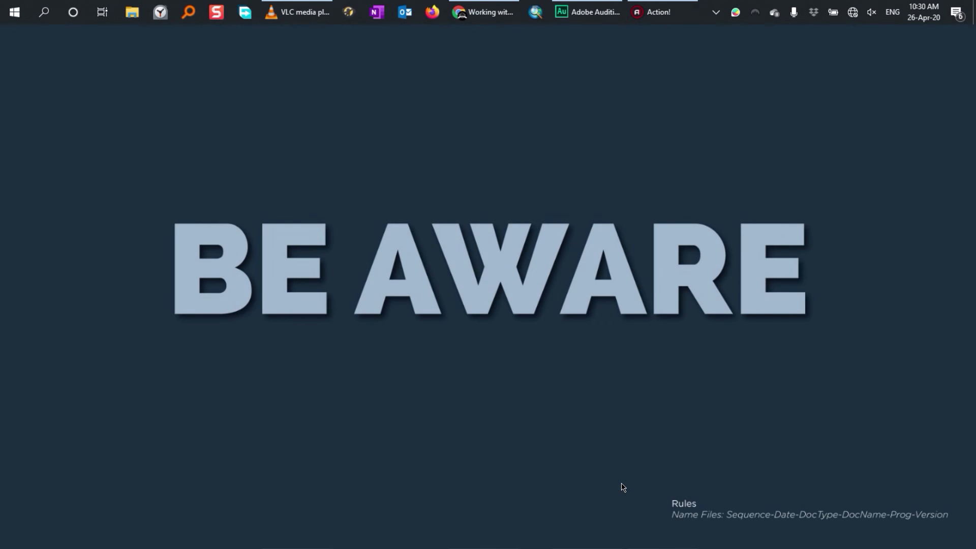
# Snap VLC into the left quarter with the Split 25% button, then switch to another program
pyautogui.click(298, 12)
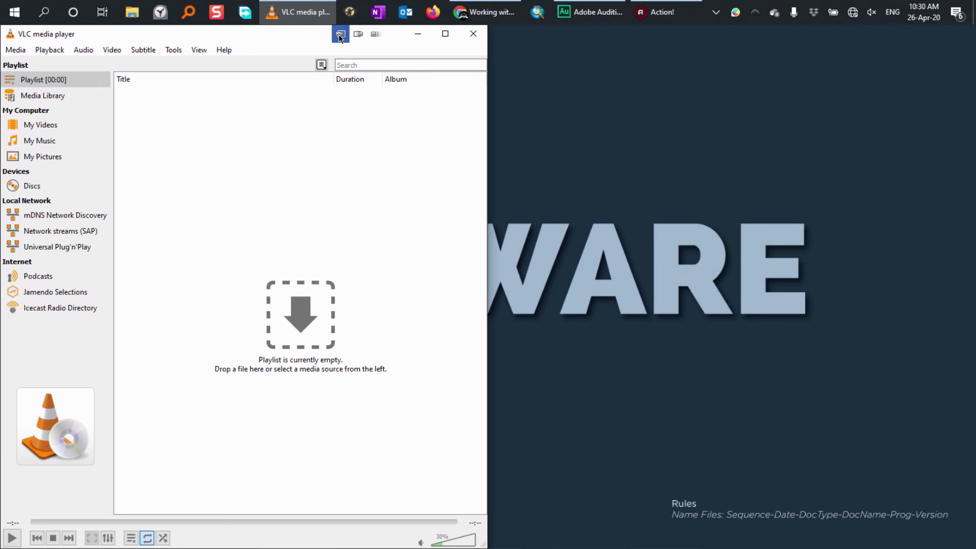
pyautogui.moveTo(339, 34)
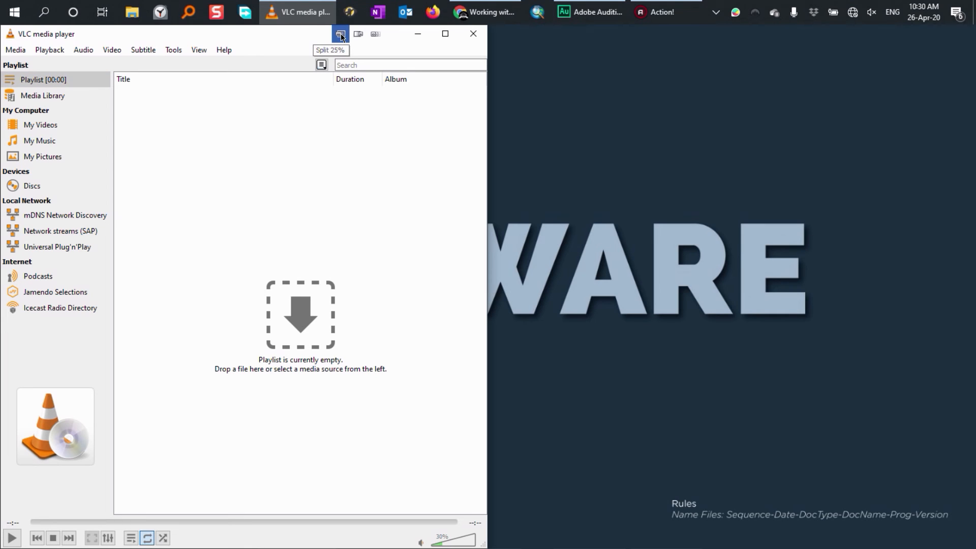
pyautogui.click(340, 33)
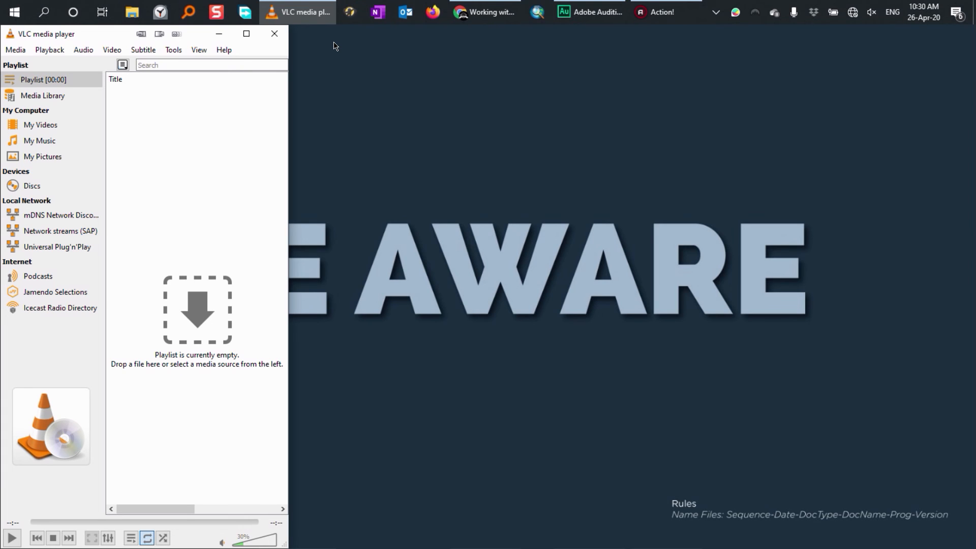
pyautogui.click(595, 12)
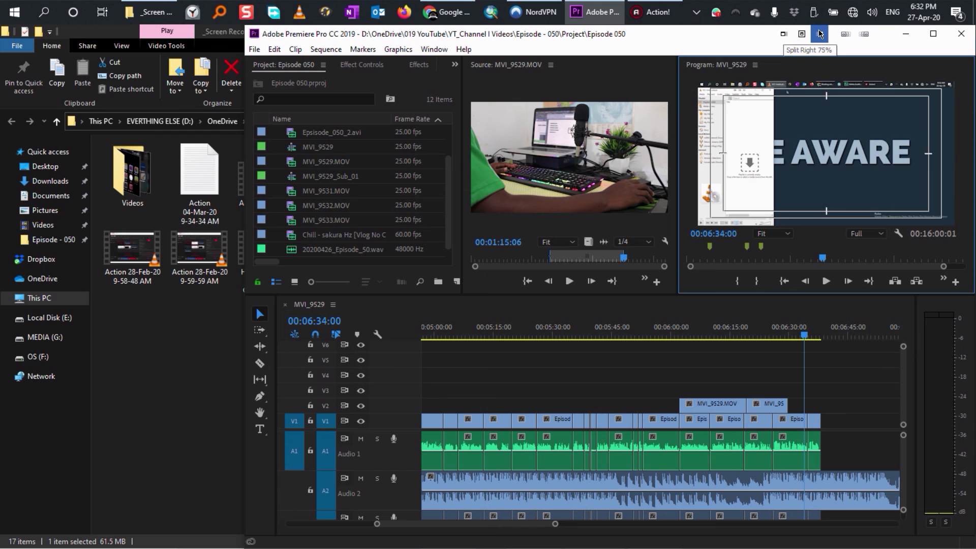
# Snap File Explorer to the left quarter with Split 25% and select the 'Action 28-Feb-20 9-59-59 AM' recording
pyautogui.click(149, 12)
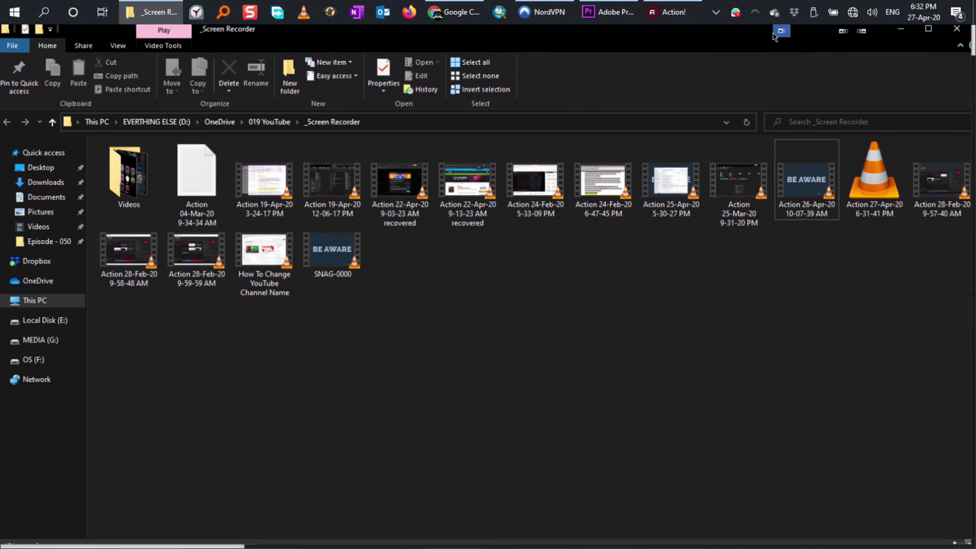
pyautogui.click(607, 12)
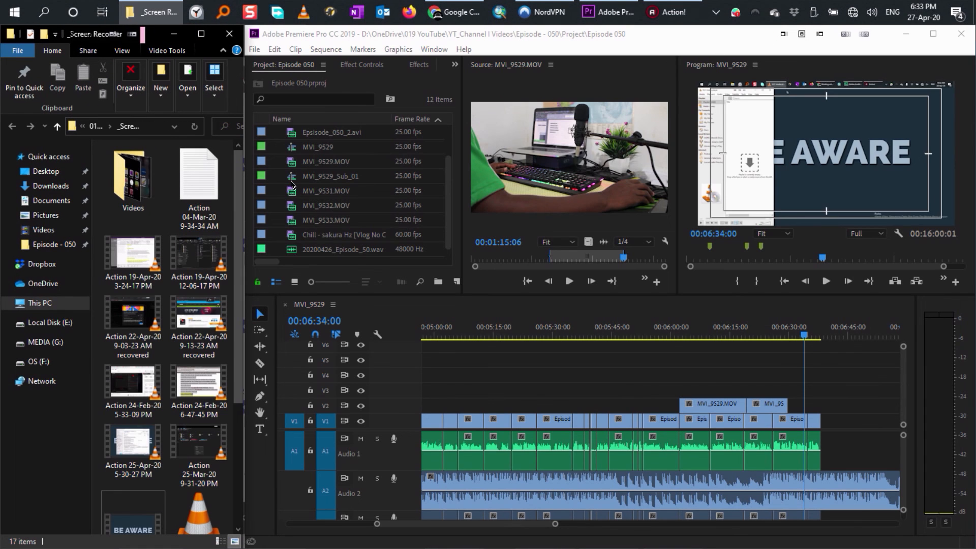
pyautogui.scroll(-3)
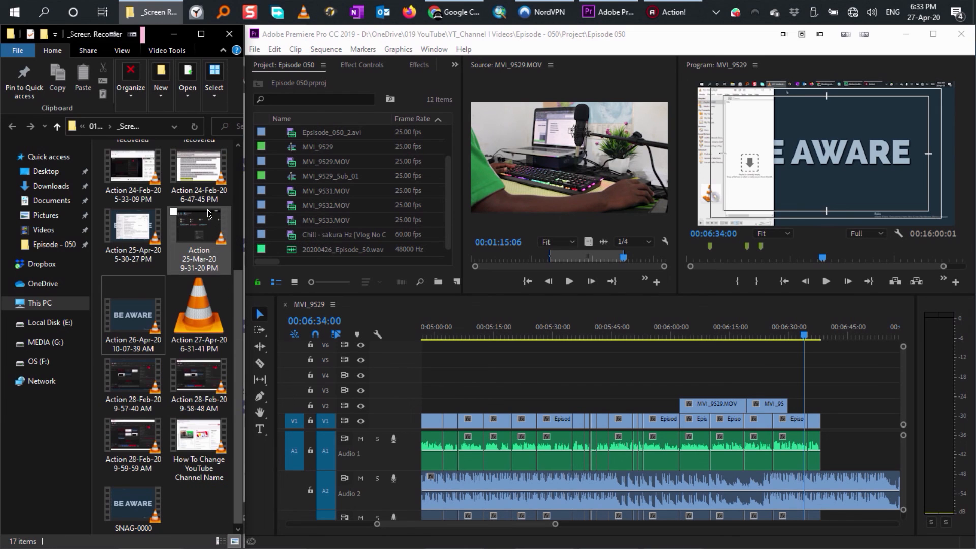
pyautogui.moveTo(182, 242)
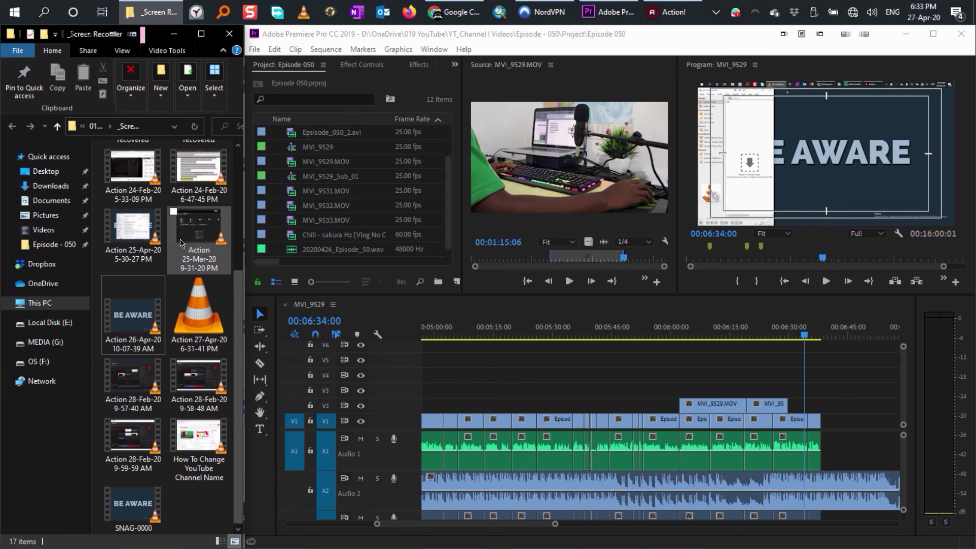
pyautogui.click(132, 436)
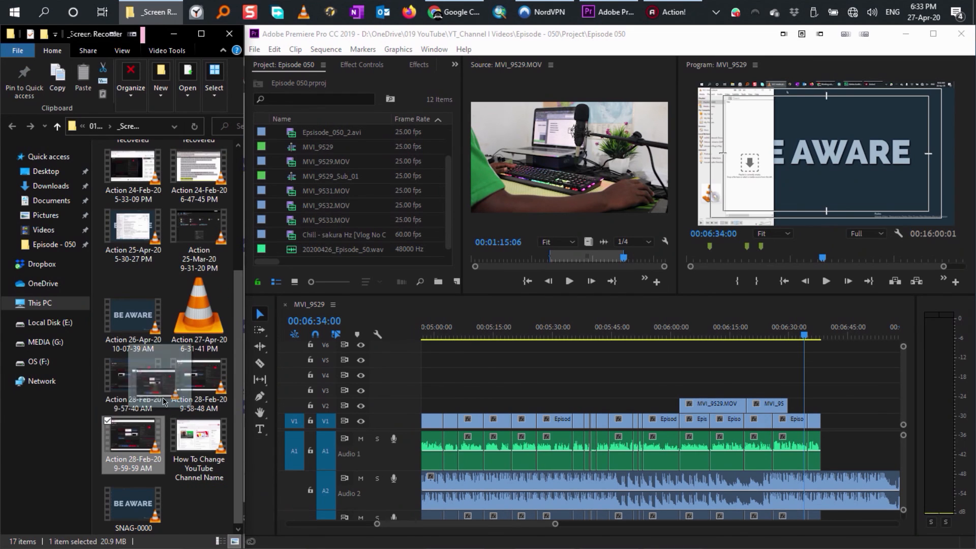